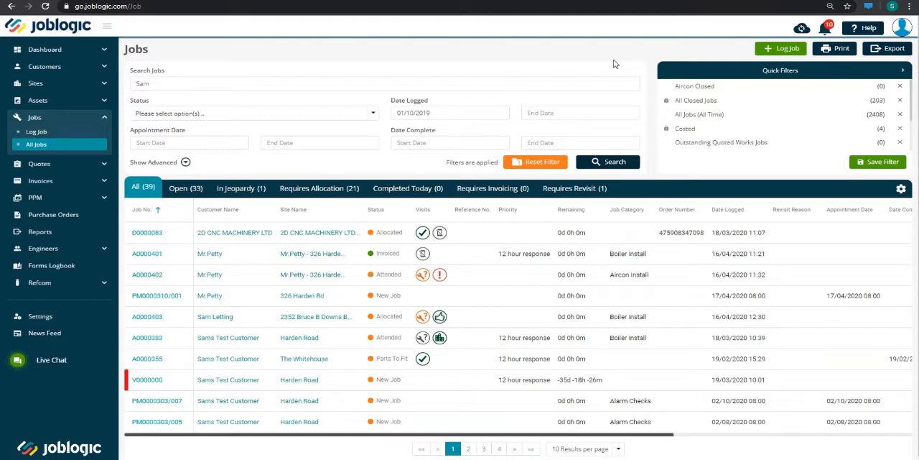
mouse_move(803, 28)
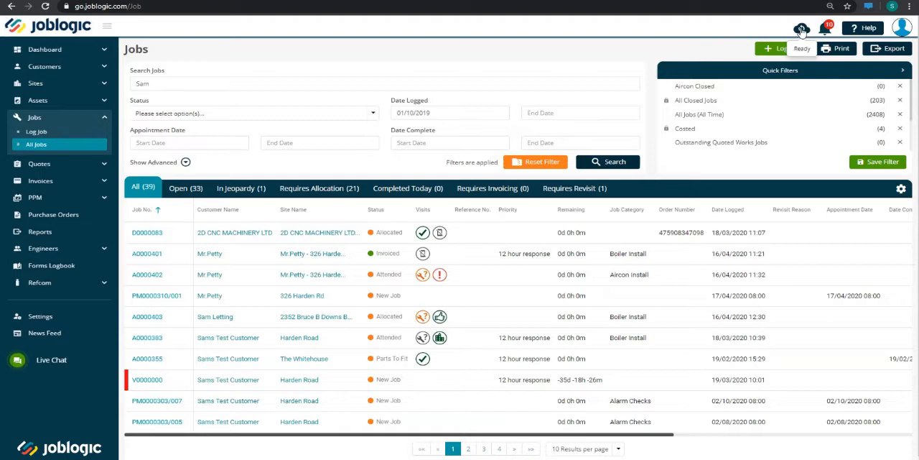
mouse_move(802, 31)
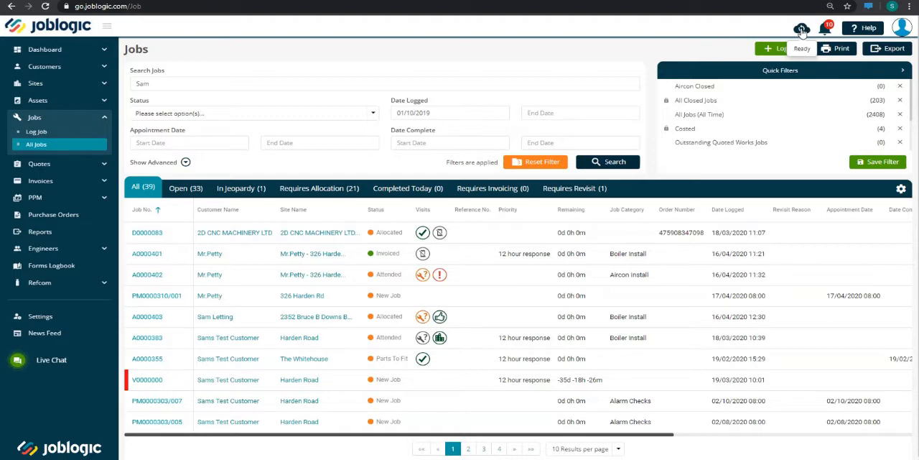
Request a sync of nominal codes, invoices, tax codes and 12 invoices/credit notes.
left_click(802, 27)
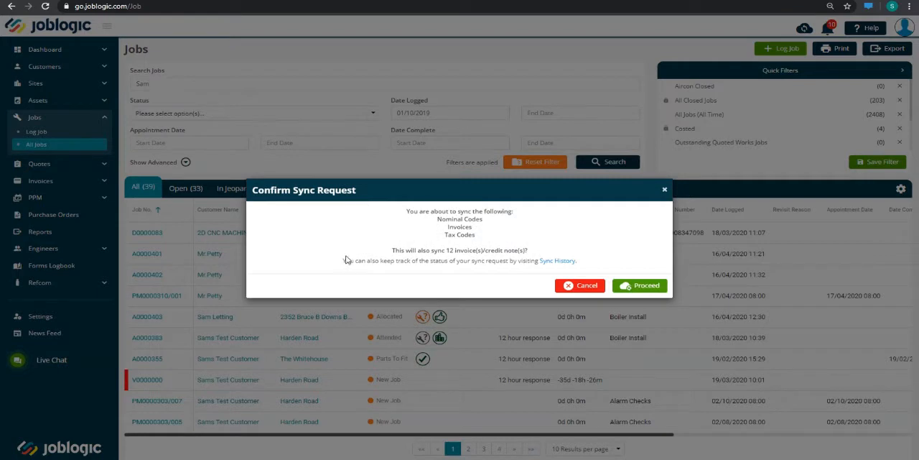
mouse_move(385, 232)
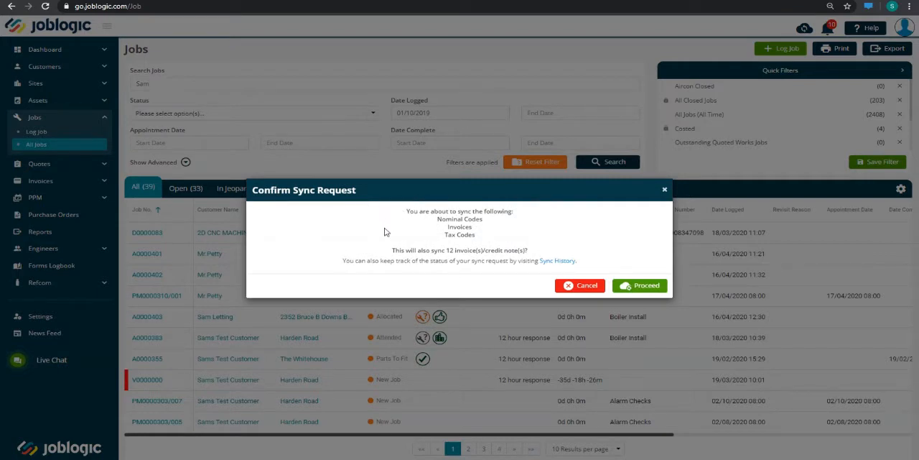
mouse_move(411, 233)
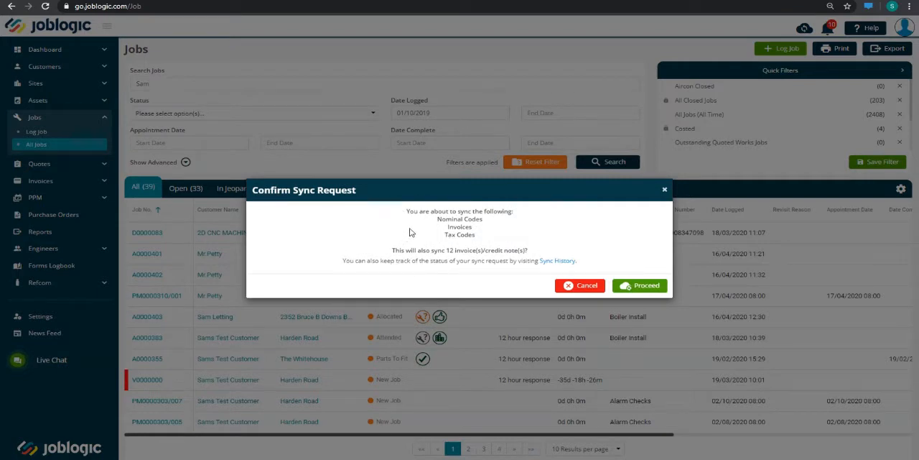
mouse_move(415, 231)
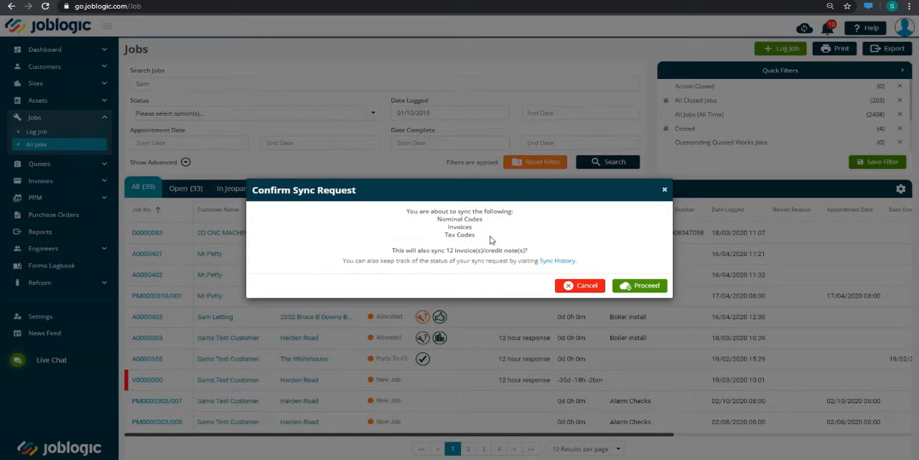
Proceed with the sync, acknowledge the Sync Data confirmation, and go to Settings.
left_click(640, 285)
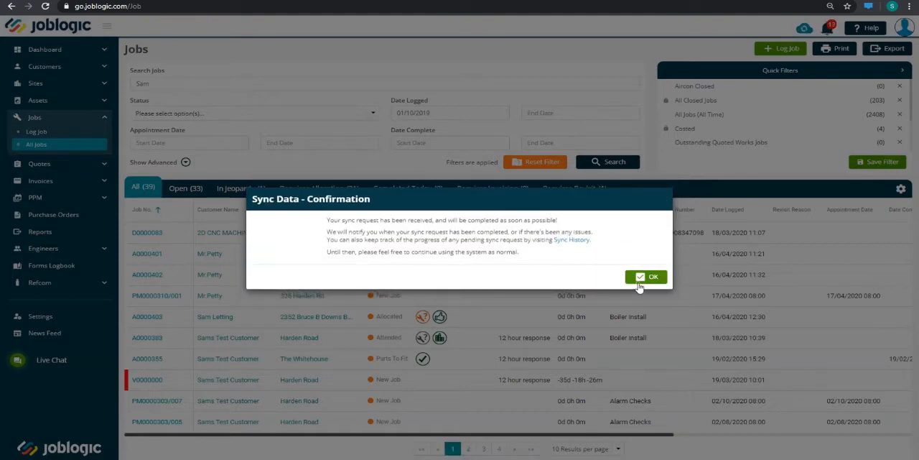
left_click(646, 277)
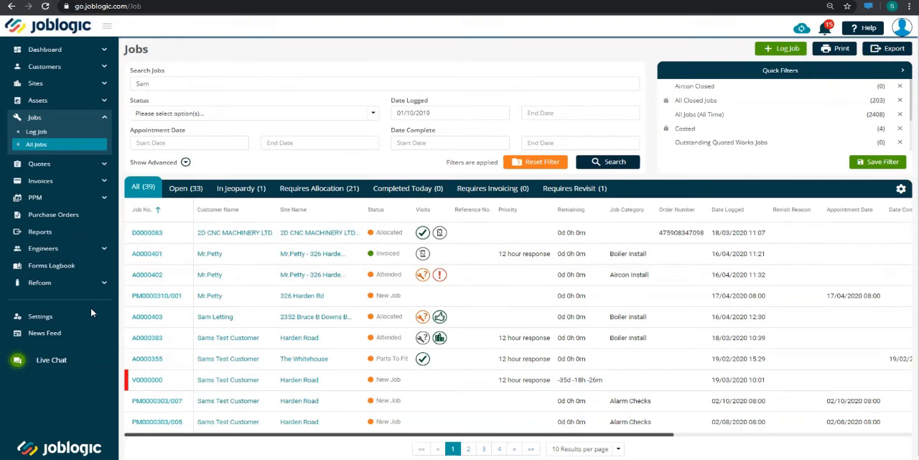
left_click(40, 316)
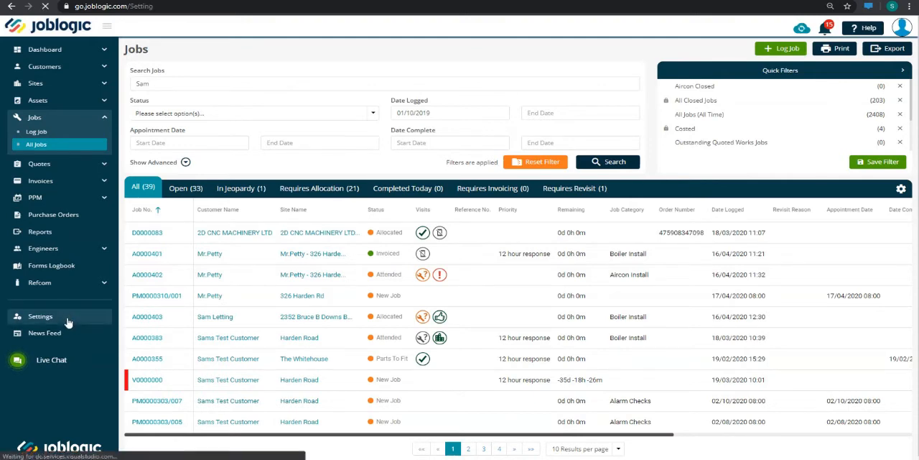
left_click(40, 316)
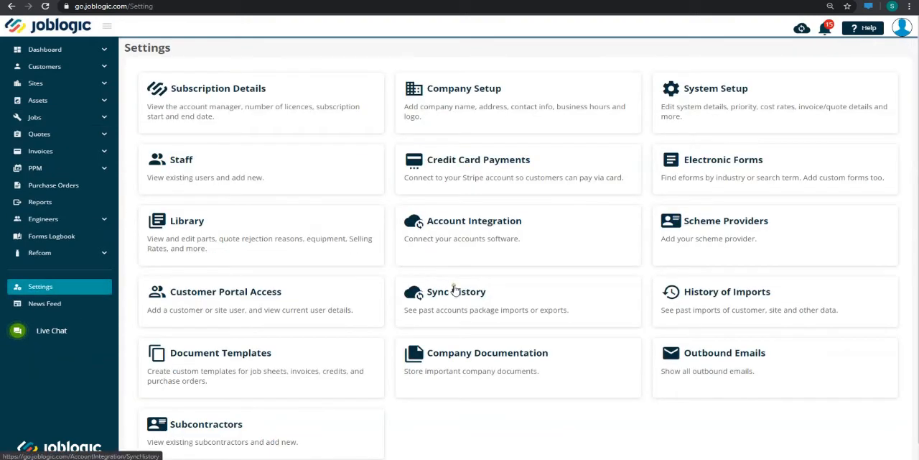
Show the Sync History list of past Tax Codes and Nominal Codes syncs.
left_click(456, 291)
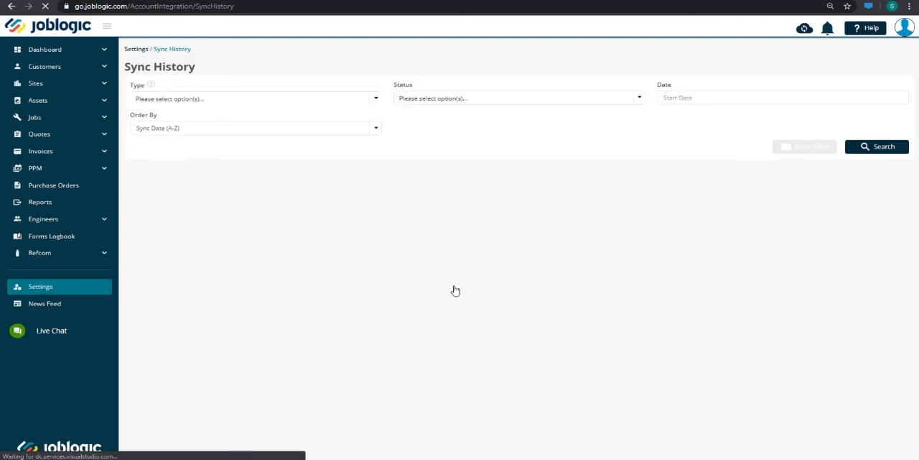
left_click(876, 146)
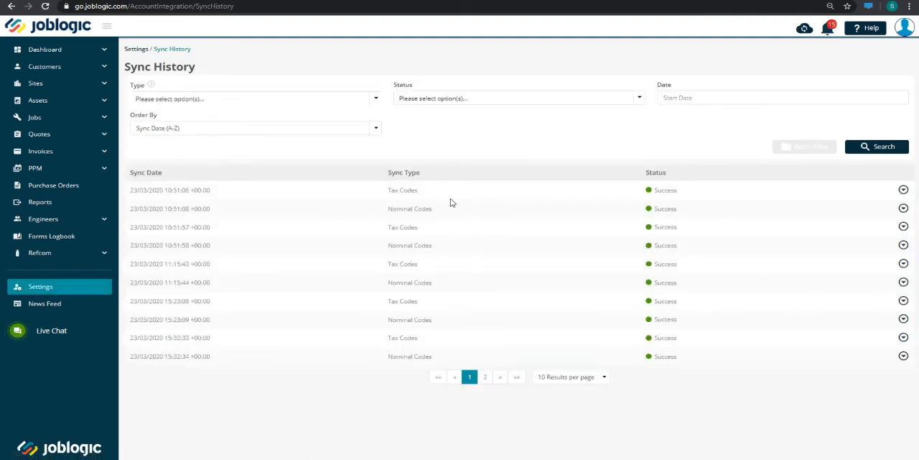
mouse_move(181, 202)
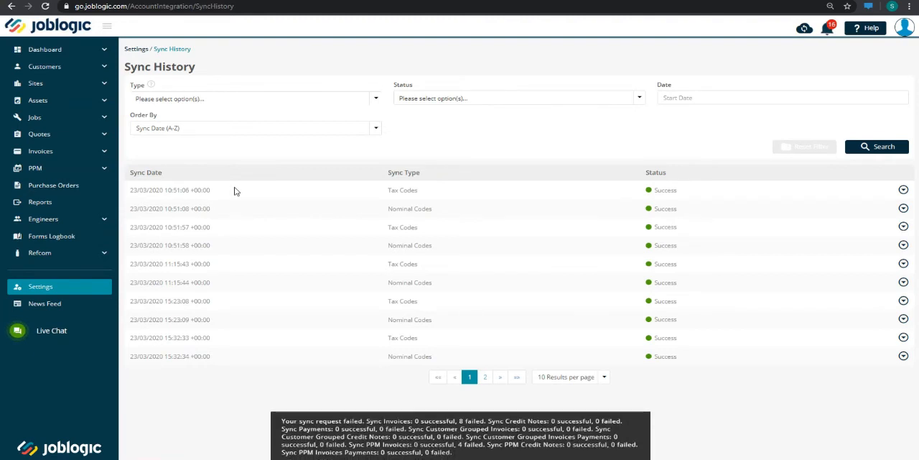
mouse_move(550, 235)
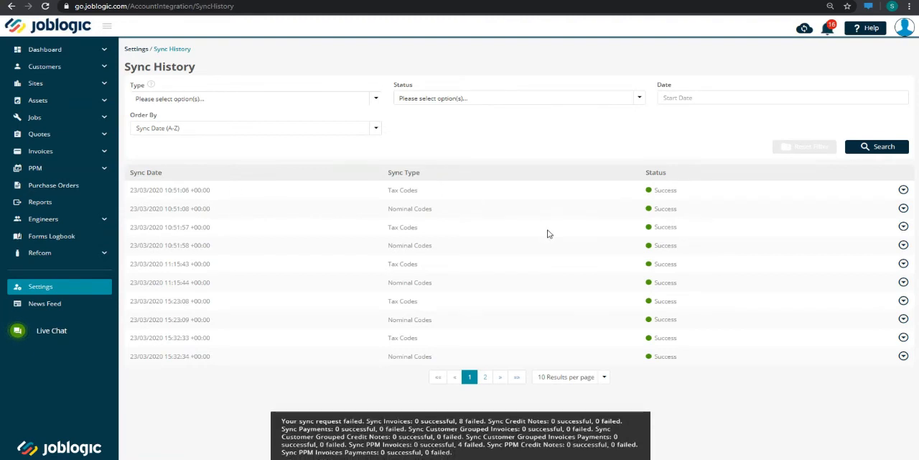